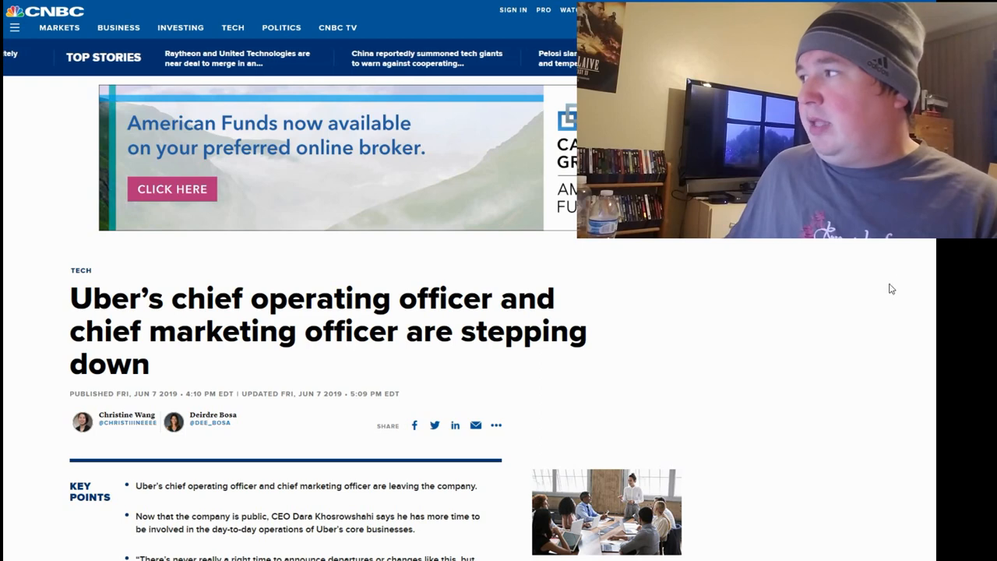
pyautogui.scroll(-3)
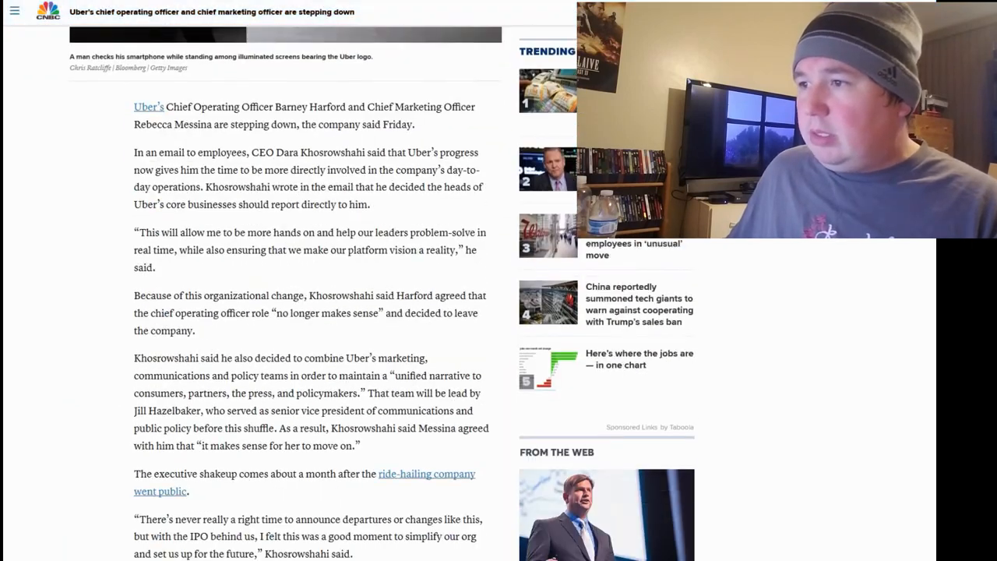
pyautogui.scroll(-3)
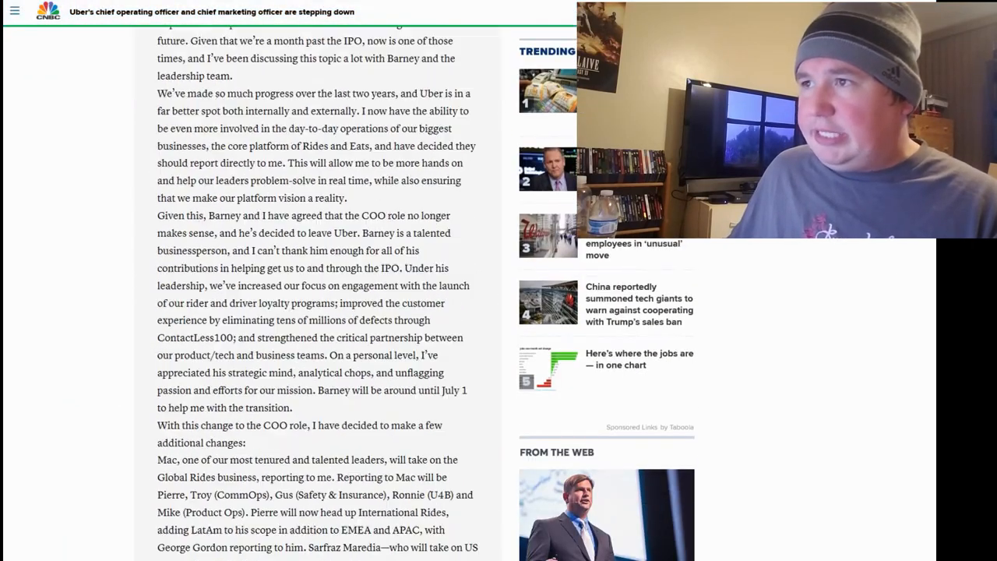
pyautogui.scroll(-3)
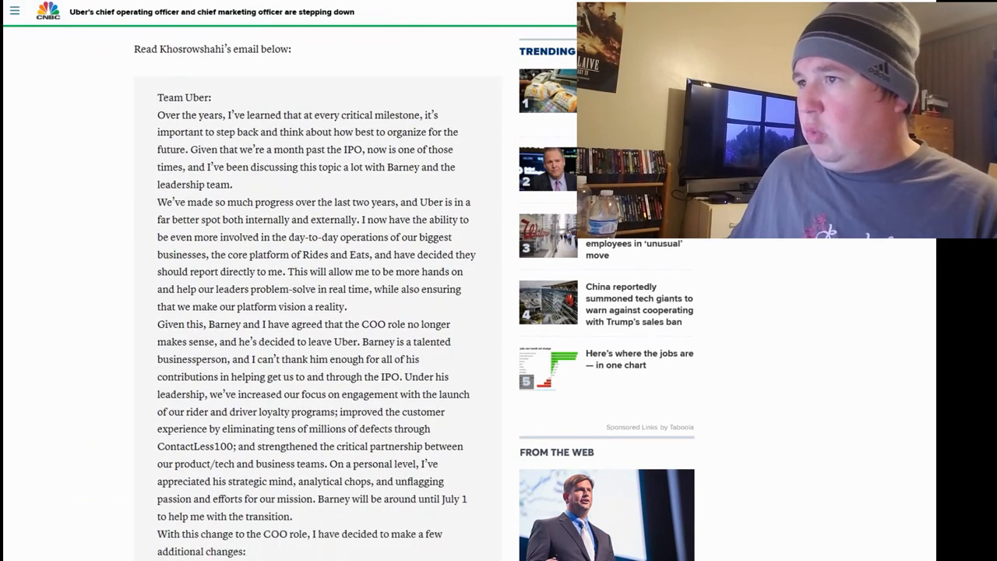
pyautogui.scroll(-3)
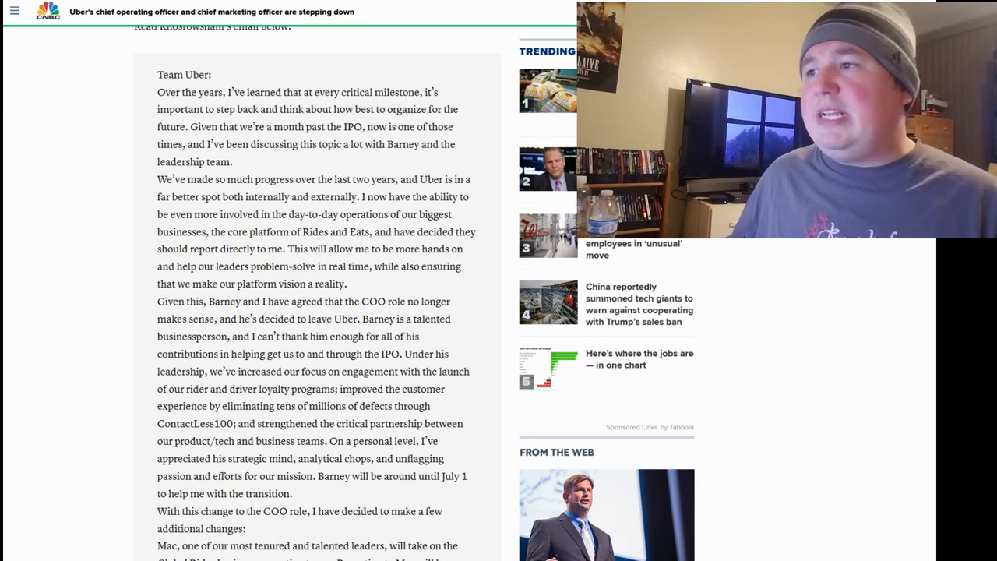
pyautogui.scroll(-3)
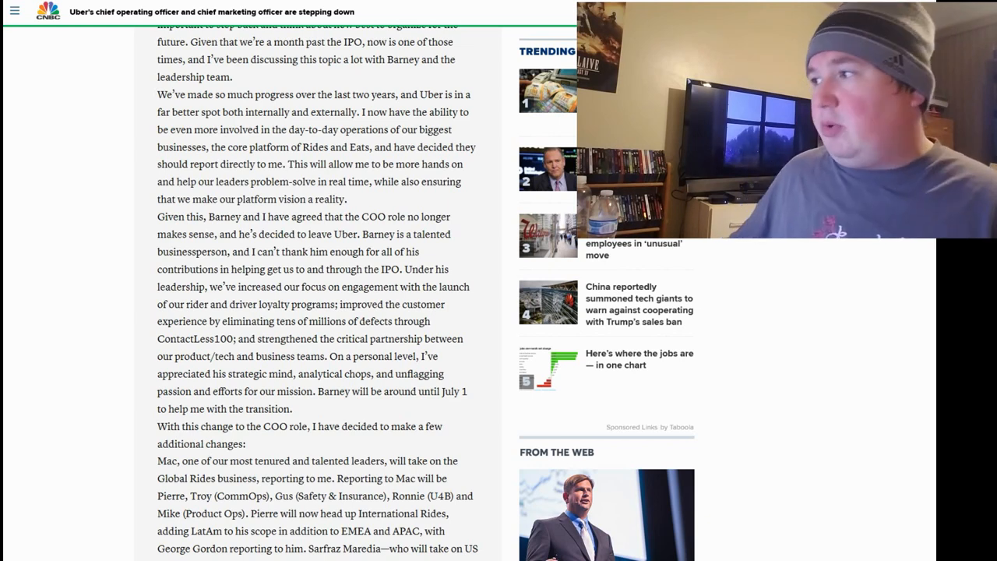
pyautogui.scroll(3)
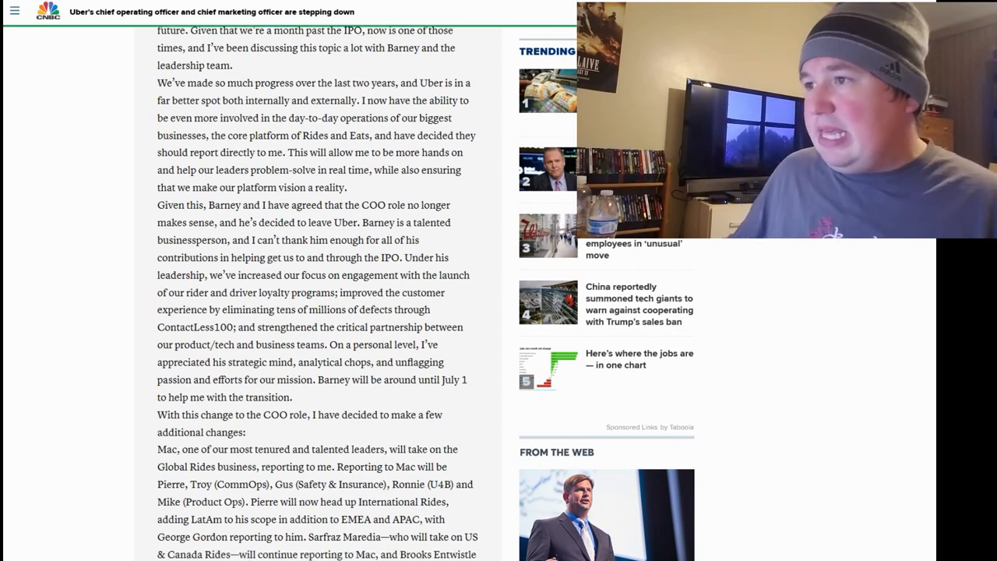
pyautogui.scroll(-3)
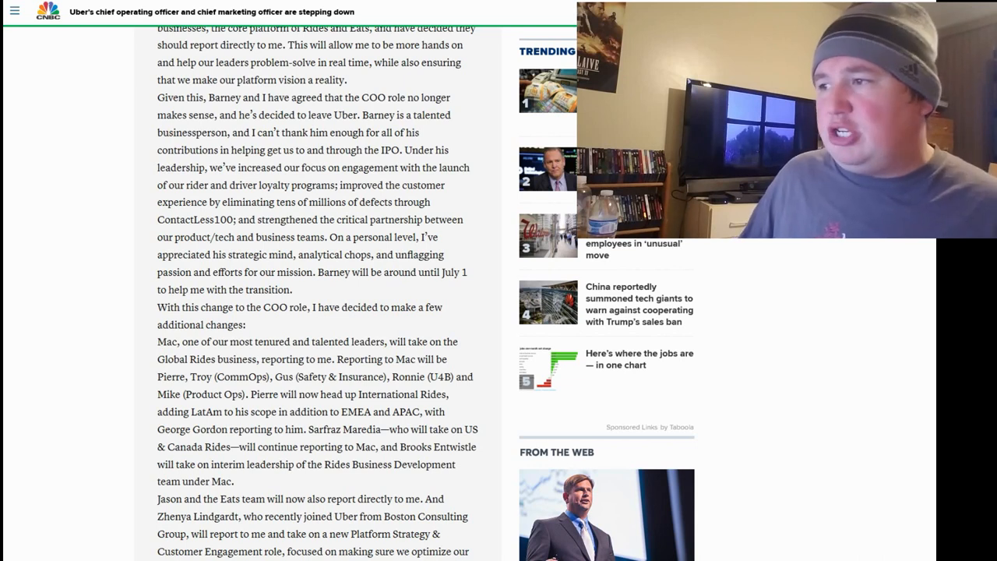
pyautogui.scroll(-3)
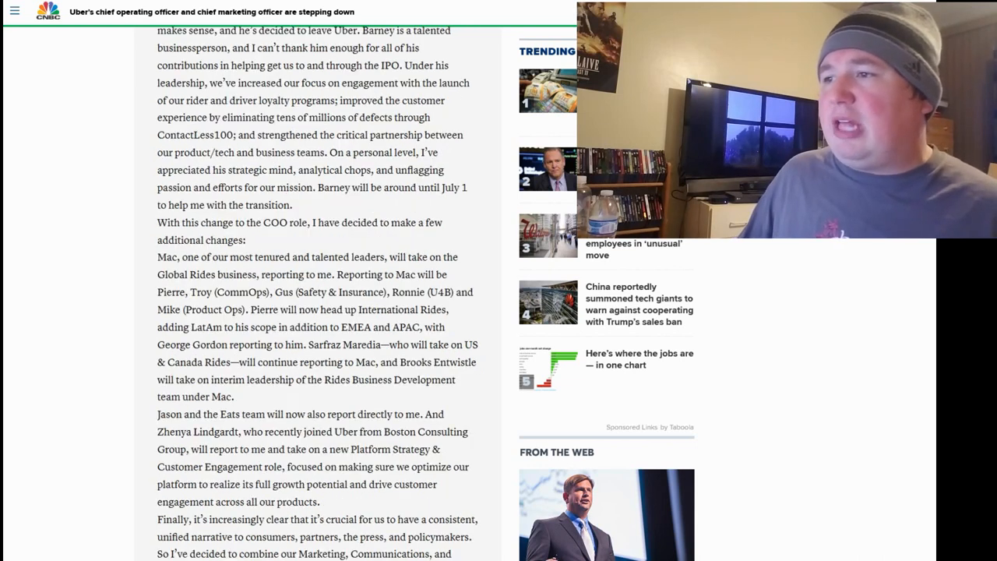
pyautogui.scroll(-3)
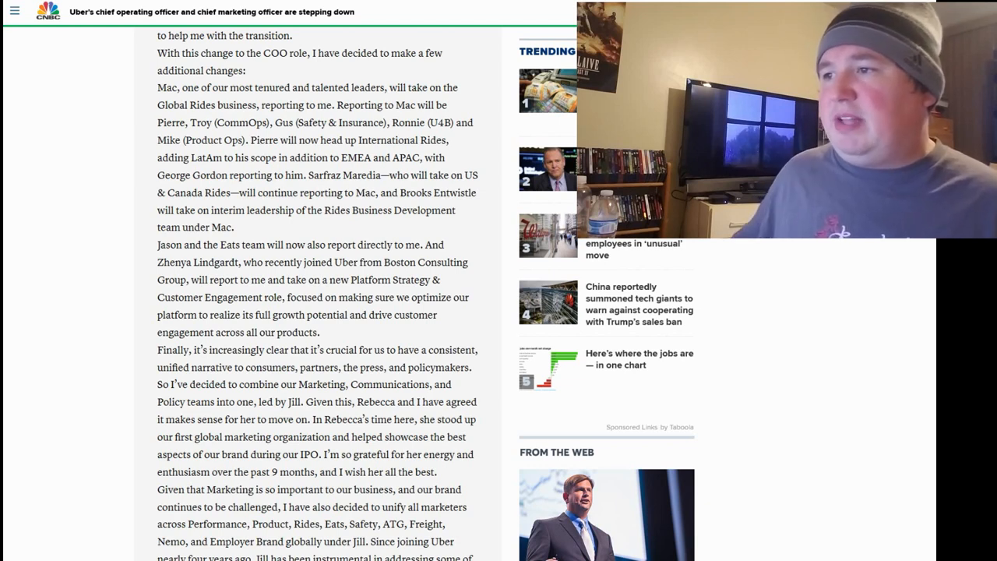
pyautogui.scroll(-3)
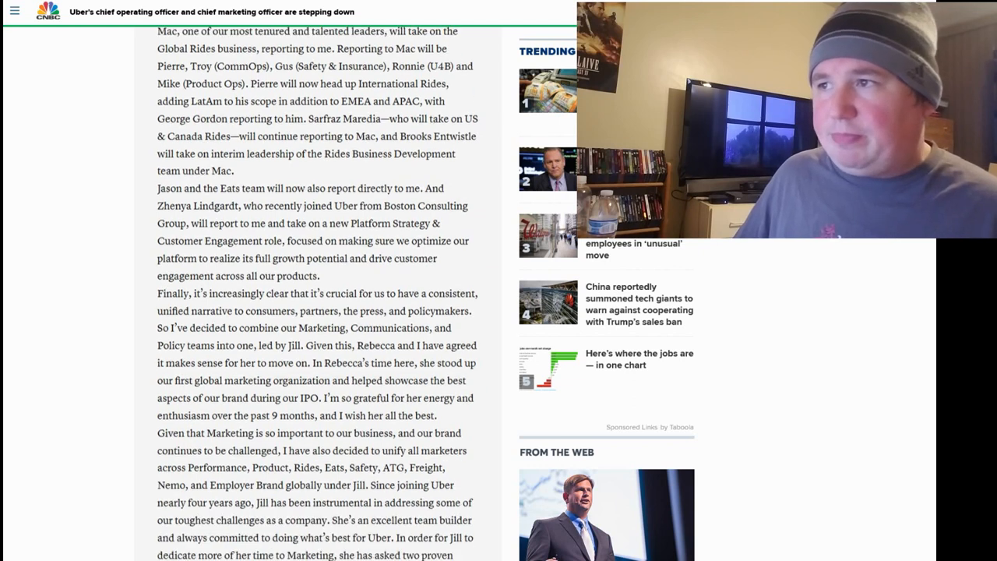
pyautogui.scroll(-3)
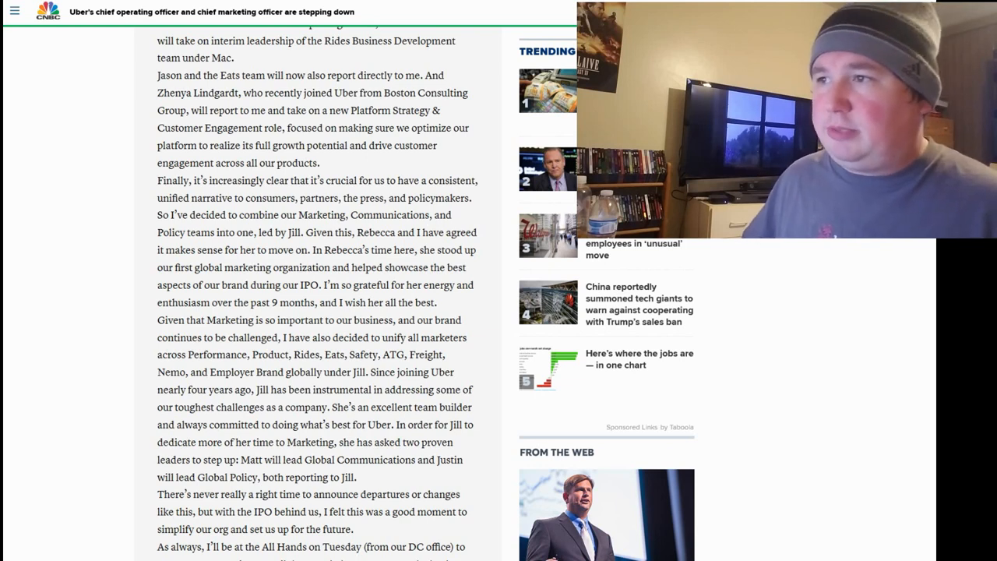
pyautogui.scroll(-3)
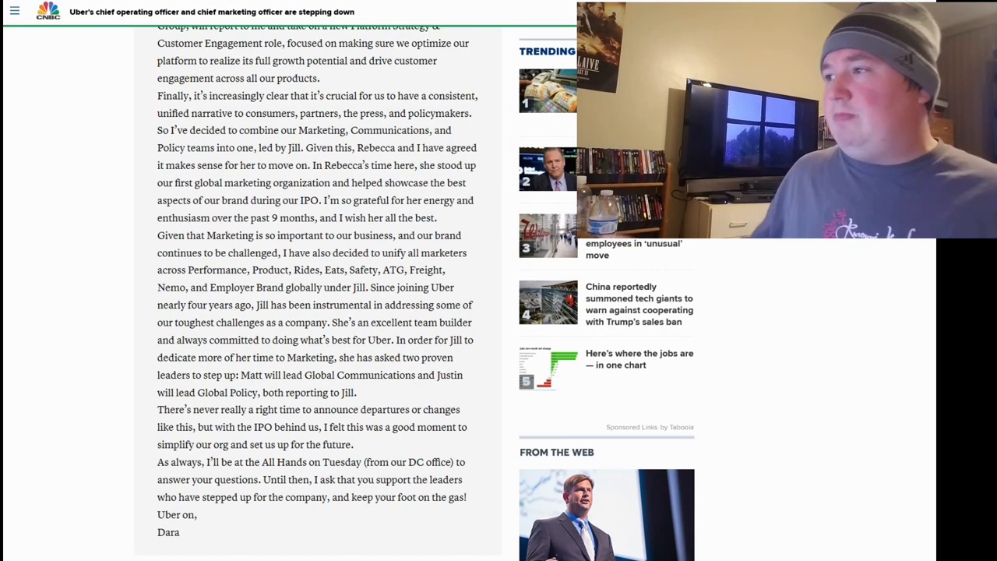
pyautogui.scroll(3)
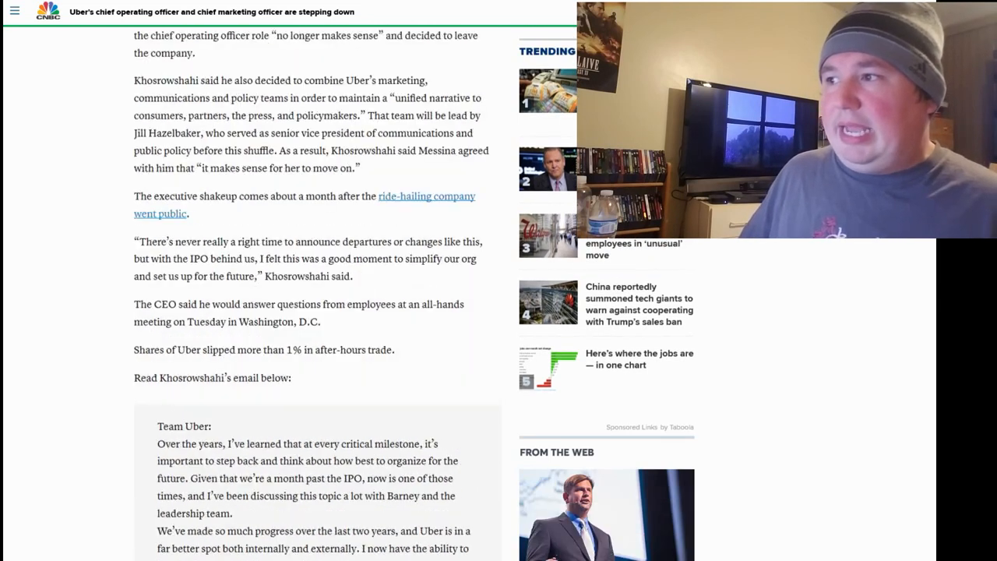